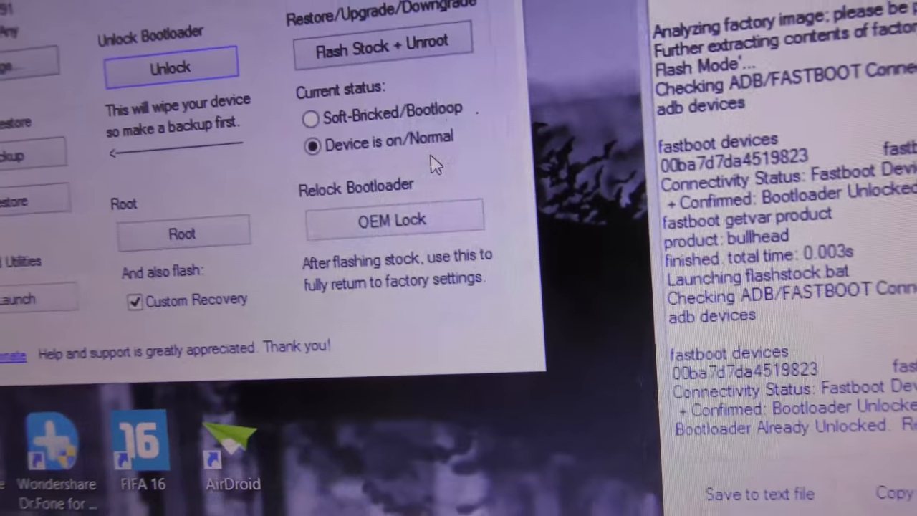
{"action": "mouse_move", "coordinate": [401, 222]}
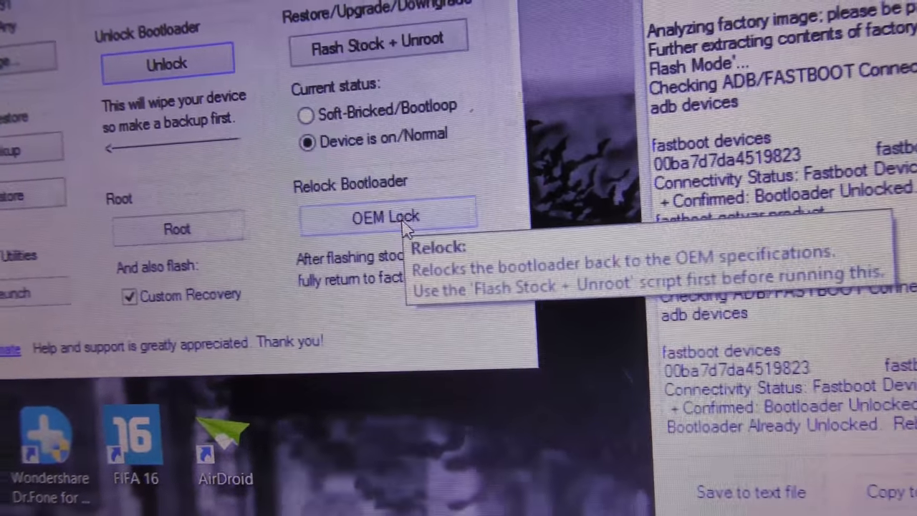